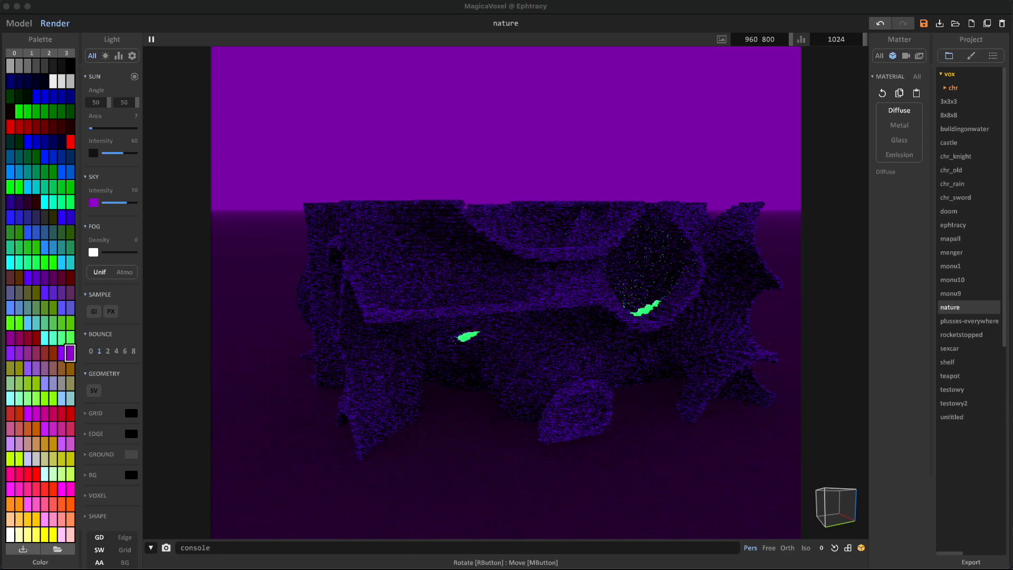
{"action": "mouse_move", "coordinate": [169, 101]}
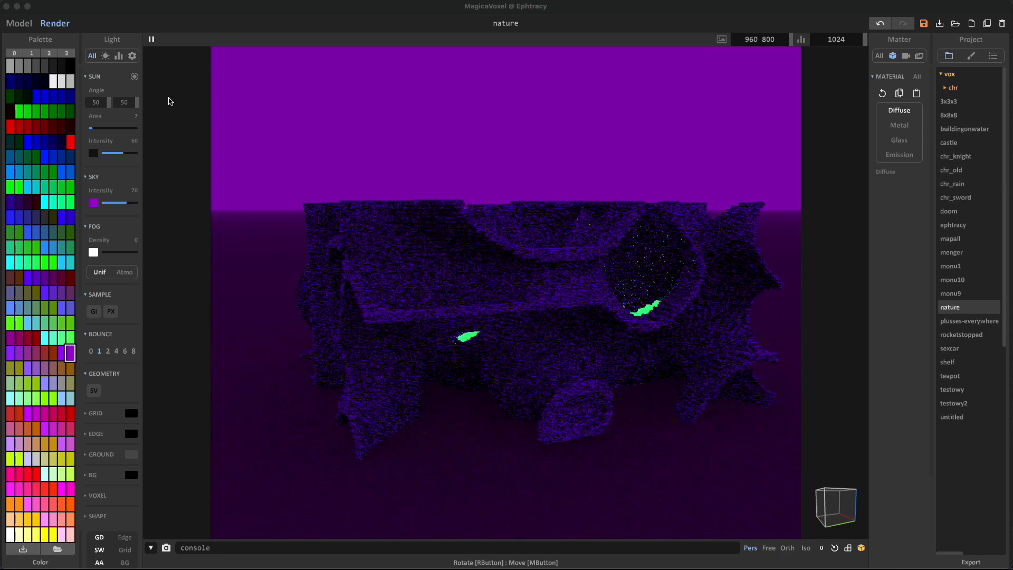
Browse from the chr_sword character to the monu10 castle model and start rendering it.
{"action": "left_click", "coordinate": [150, 39]}
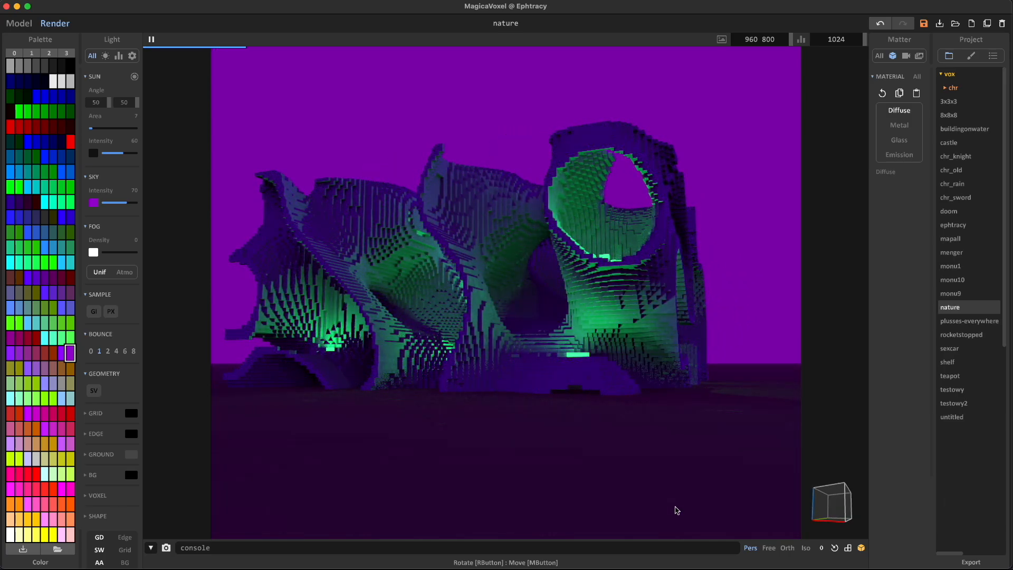
{"action": "left_click", "coordinate": [955, 197]}
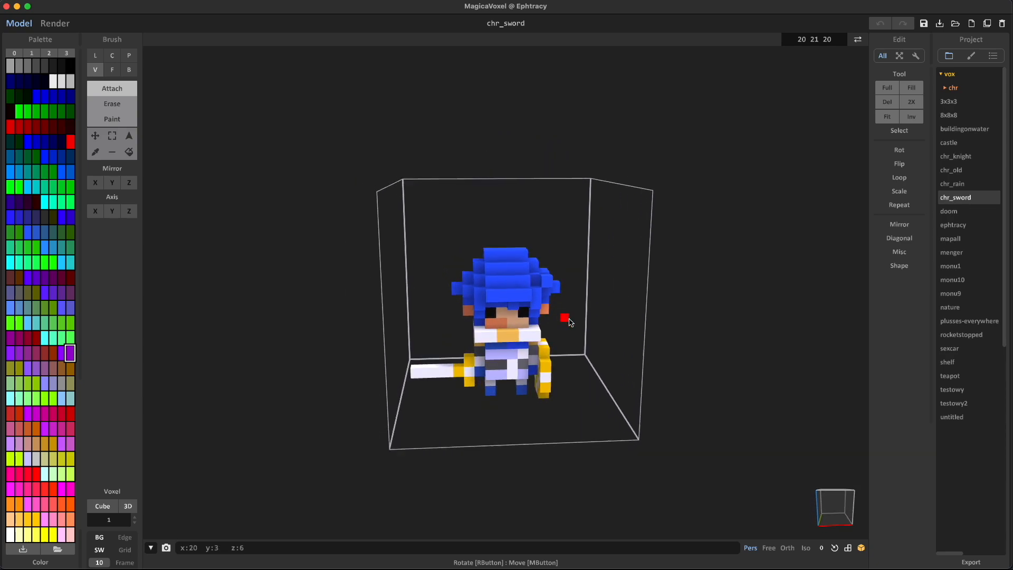
{"action": "left_click", "coordinate": [951, 278]}
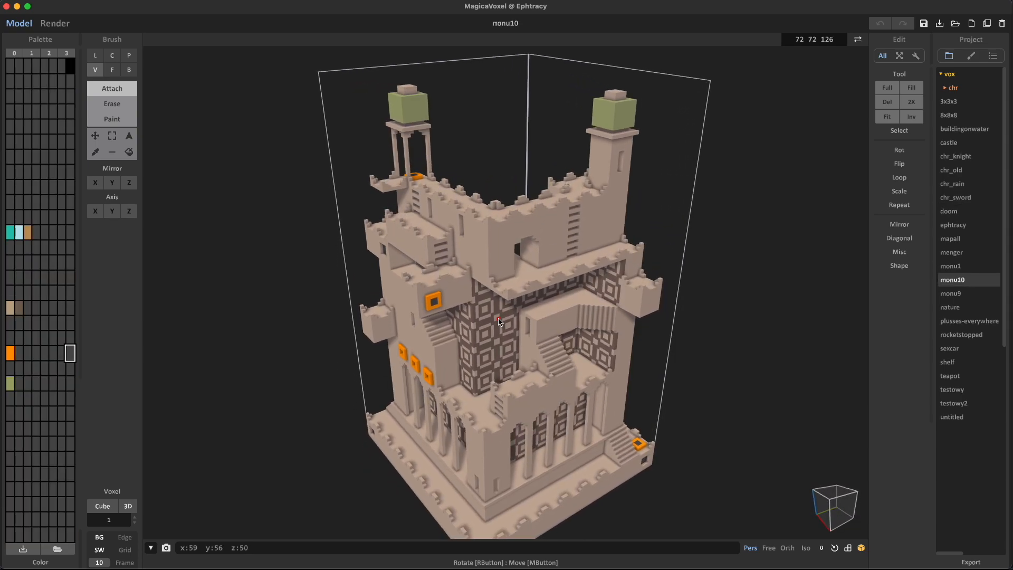
{"action": "left_click", "coordinate": [54, 24]}
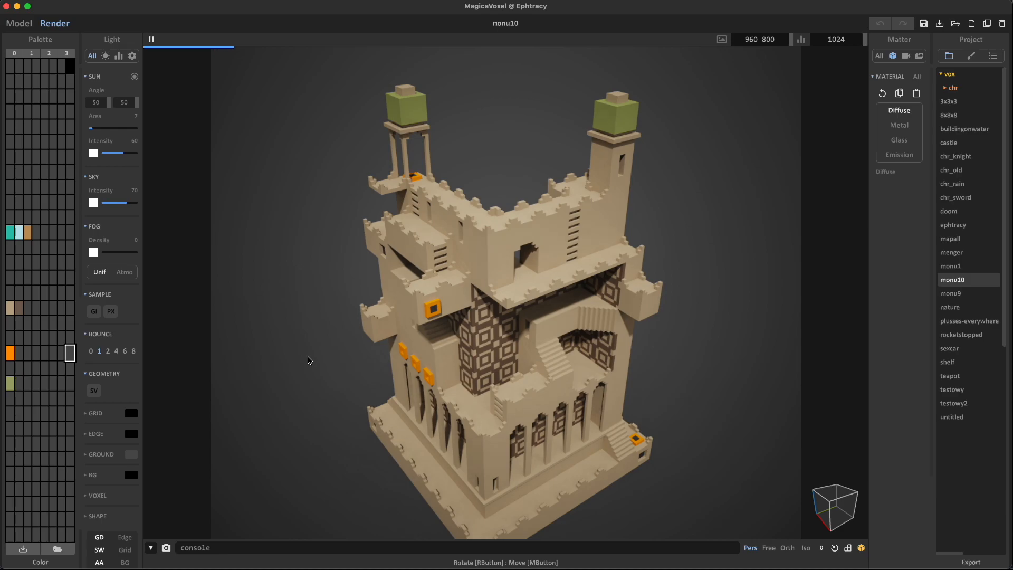
{"action": "mouse_move", "coordinate": [332, 403]}
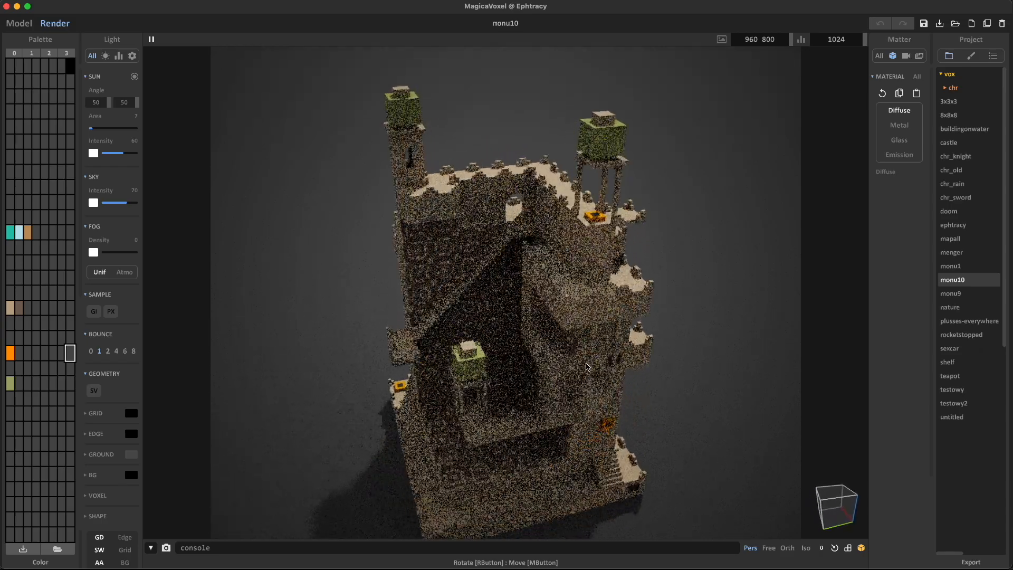
Start a new empty project with a blank 40×40×40 voxel volume.
{"action": "left_click", "coordinate": [19, 23]}
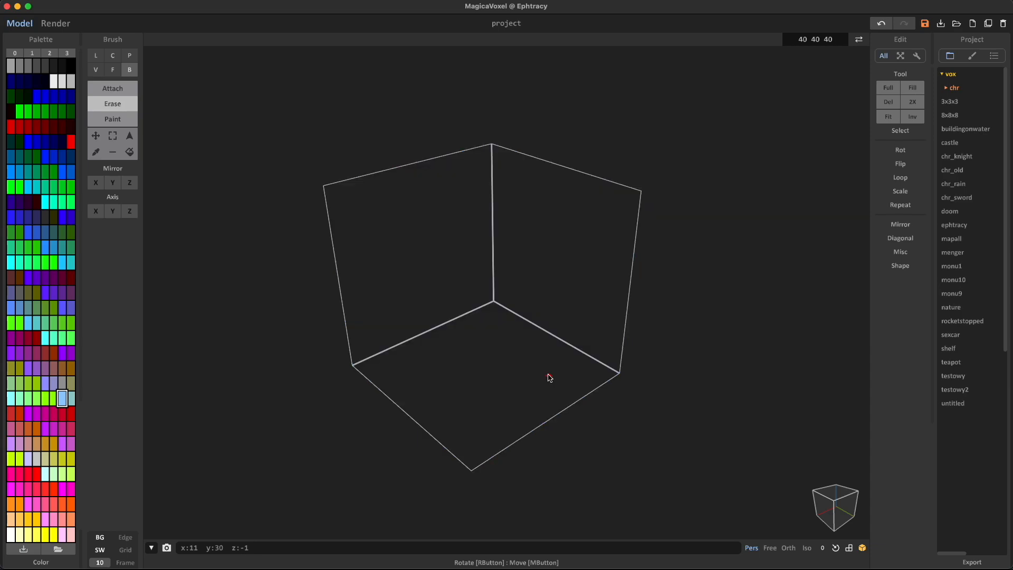
{"action": "mouse_move", "coordinate": [347, 341]}
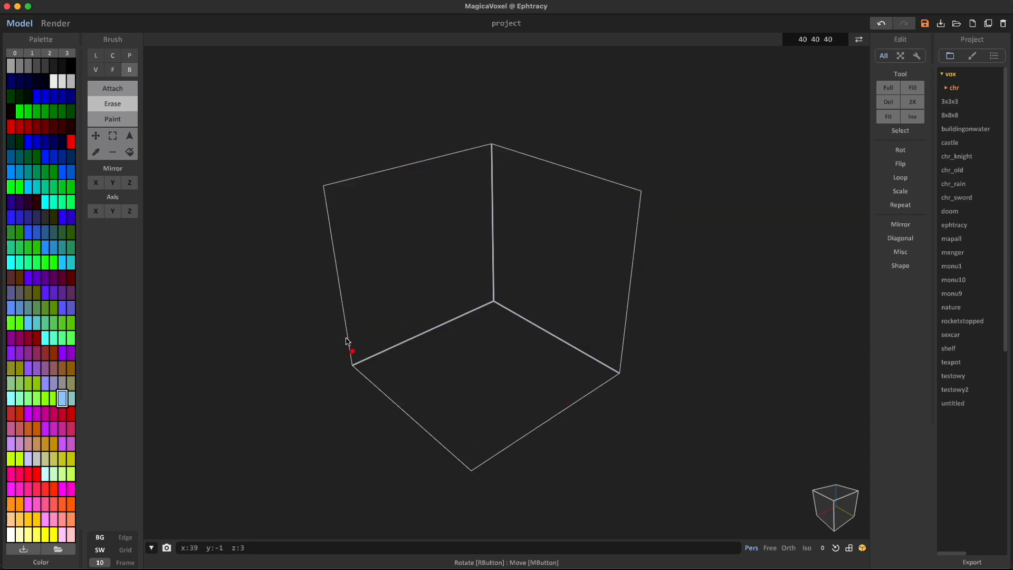
{"action": "mouse_move", "coordinate": [460, 450]}
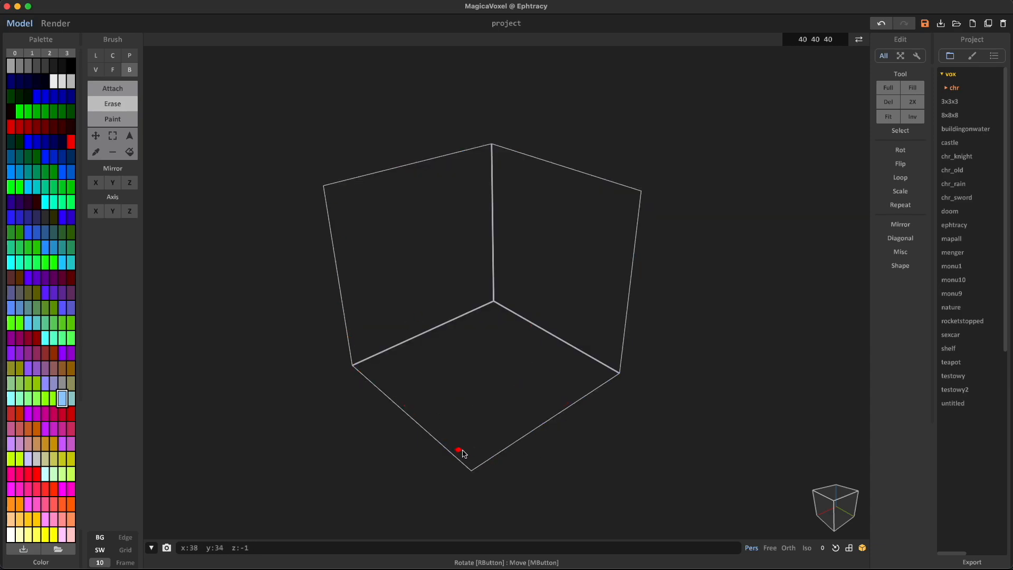
{"action": "mouse_move", "coordinate": [152, 88]}
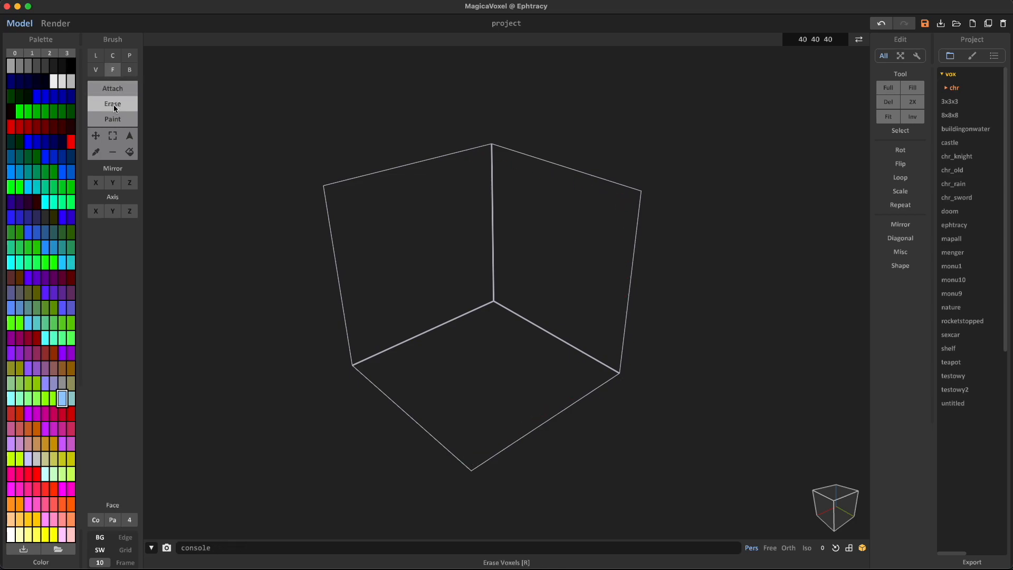
{"action": "mouse_move", "coordinate": [330, 312]}
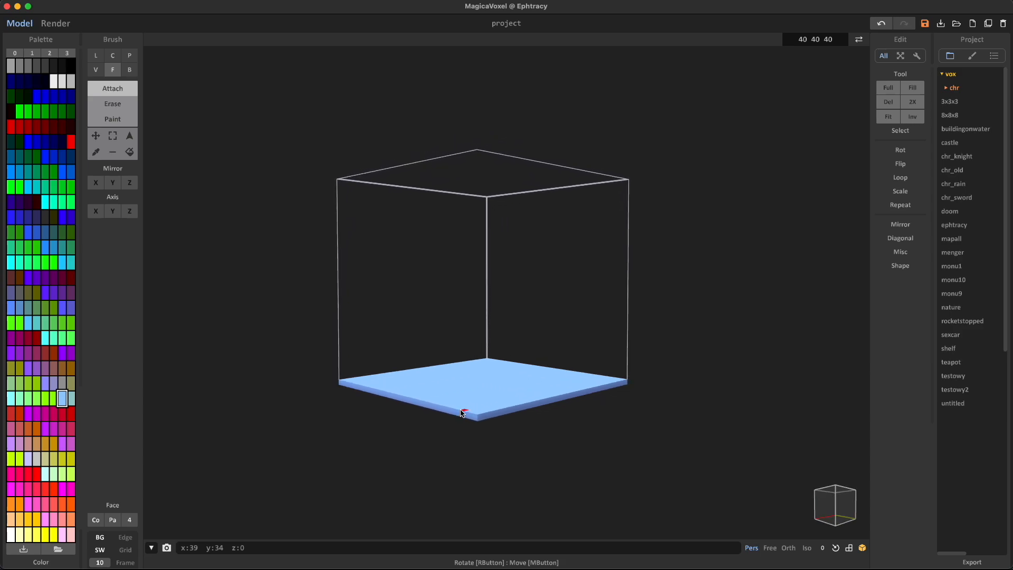
{"action": "mouse_move", "coordinate": [467, 398]}
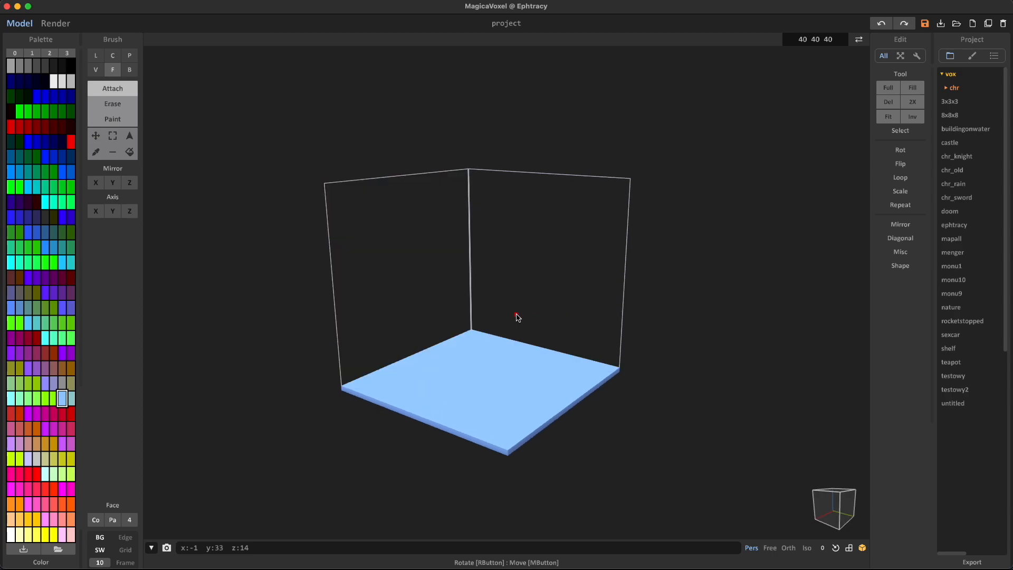
Fill the bottom of the box with a thin light-blue floor layer using the face brush.
{"action": "left_click", "coordinate": [95, 70]}
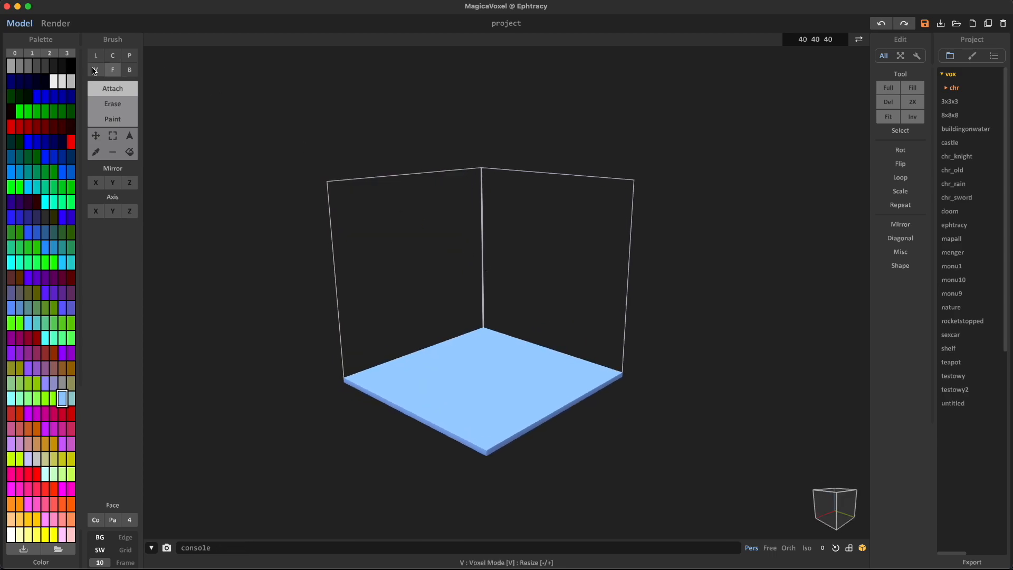
Place a single voxel with the V brush, then clear the floor back to an empty box.
{"action": "left_click", "coordinate": [95, 70]}
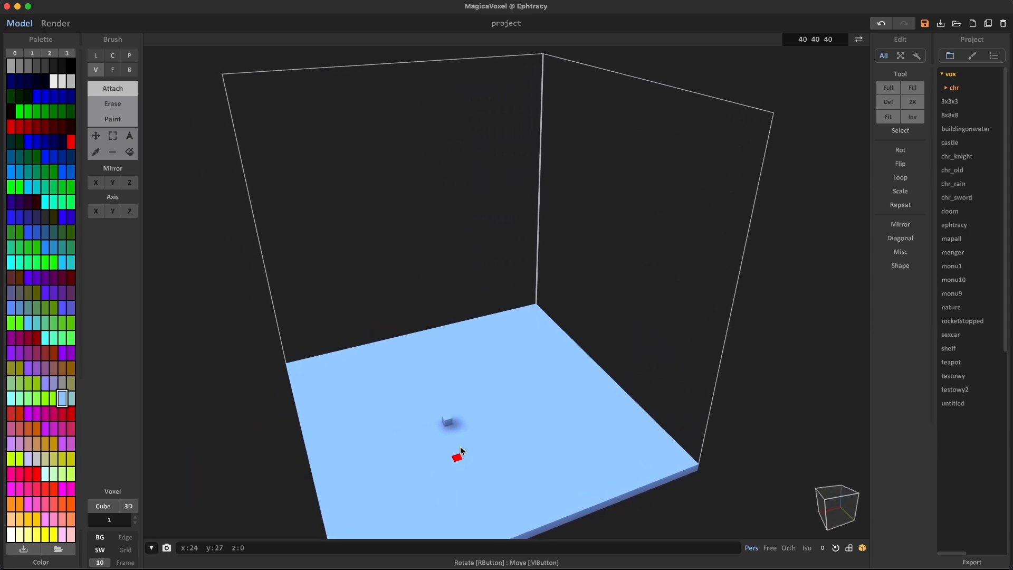
{"action": "left_click", "coordinate": [487, 434]}
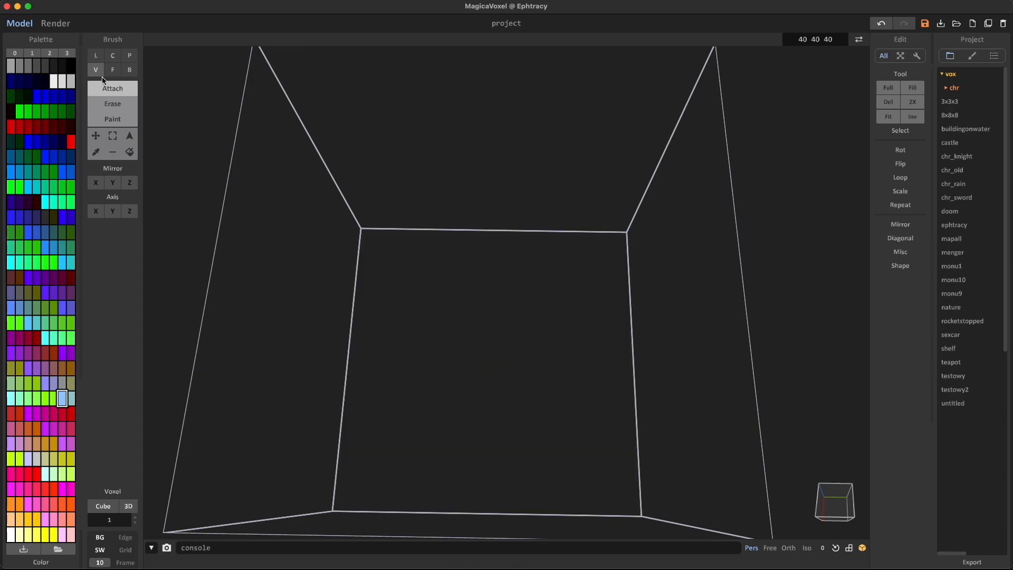
Re-add the light-blue floor, erase it, and bring it back across the bottom of the box.
{"action": "left_click", "coordinate": [112, 70]}
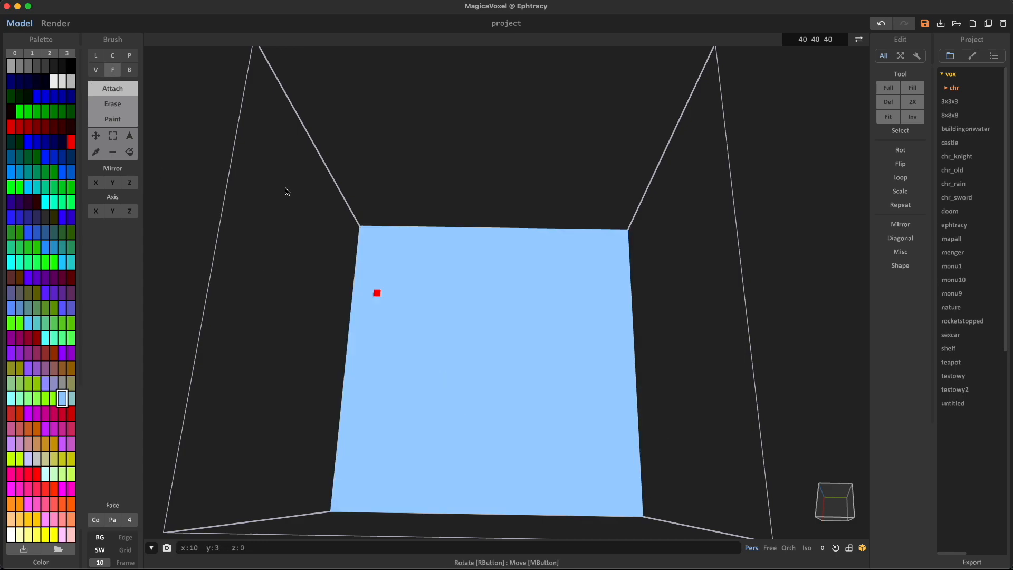
{"action": "left_click", "coordinate": [113, 103]}
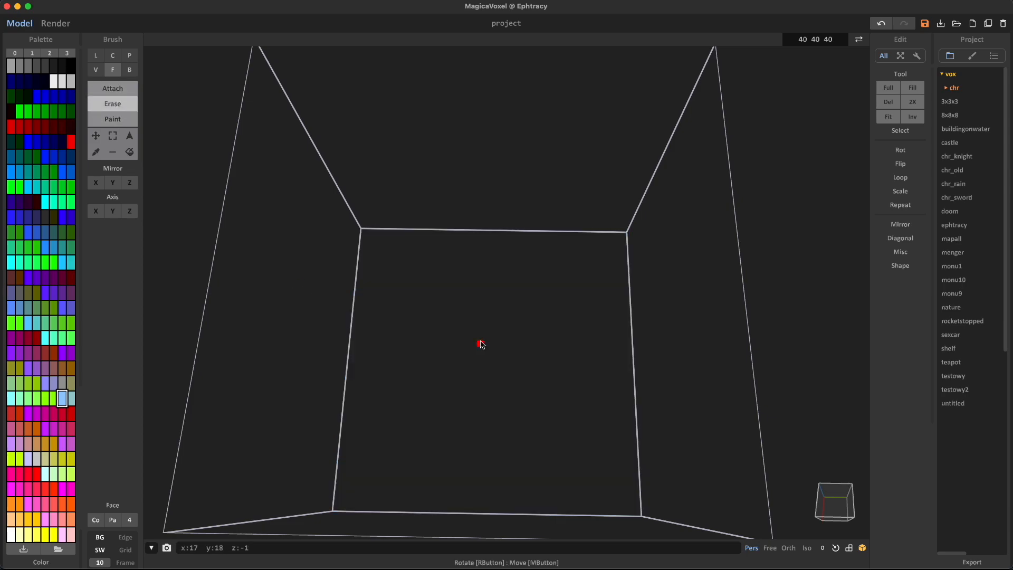
{"action": "left_click", "coordinate": [96, 70]}
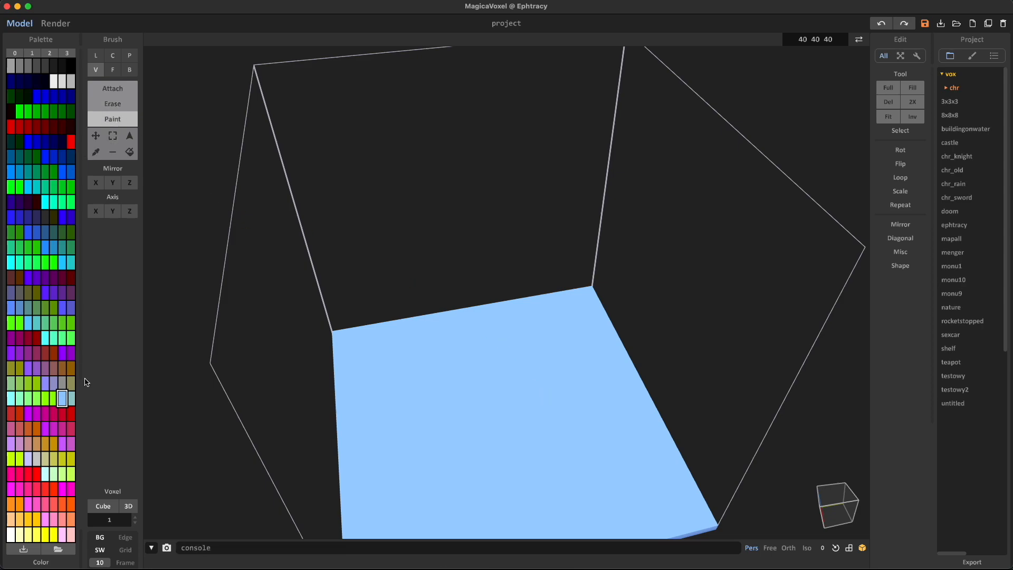
Erase the floor again and choose a near-black swatch from the palette.
{"action": "left_click", "coordinate": [36, 503]}
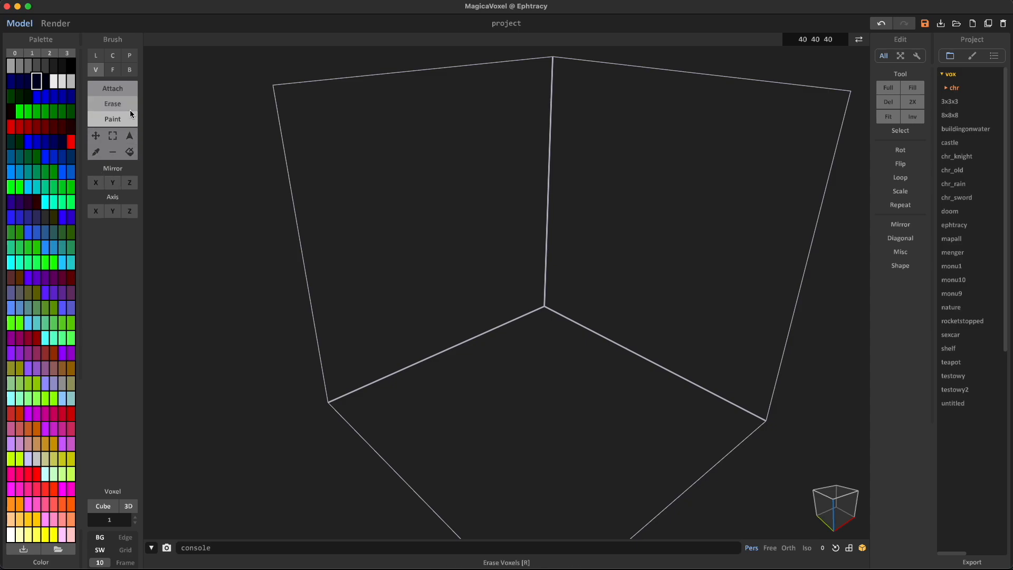
Fill the floor dark navy, then stack white and black voxel blocks on it.
{"action": "left_click", "coordinate": [112, 70]}
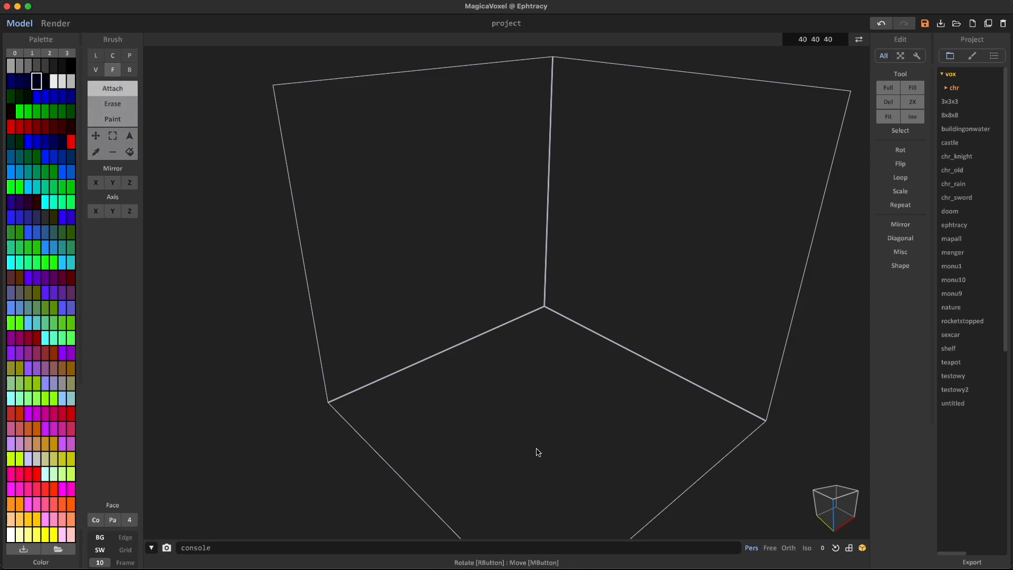
{"action": "left_click", "coordinate": [537, 451]}
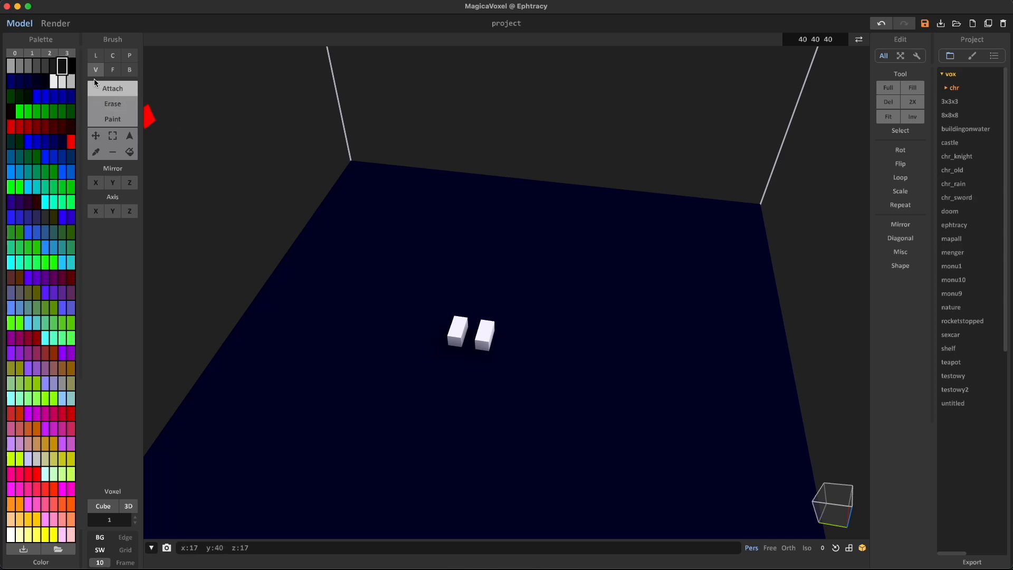
{"action": "left_click", "coordinate": [462, 321]}
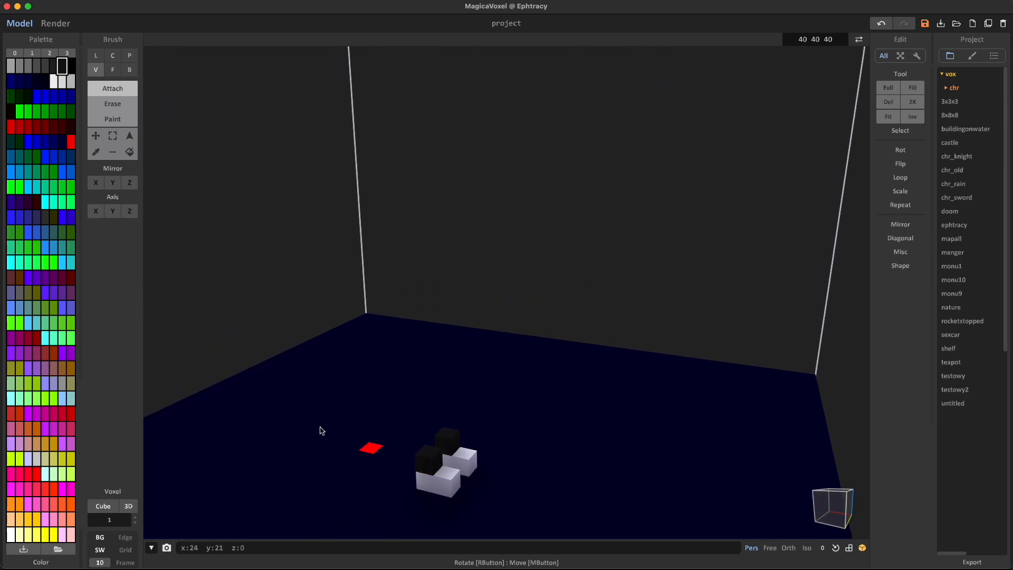
Repaint the floor pale white, then return to single-voxel Attach with a new build colour.
{"action": "left_click", "coordinate": [112, 119]}
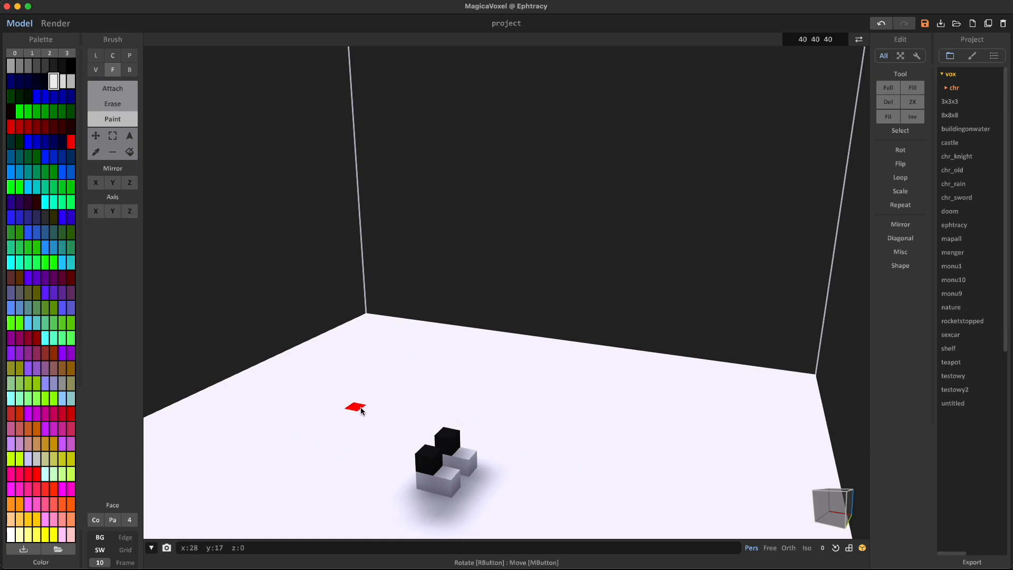
{"action": "mouse_move", "coordinate": [169, 181]}
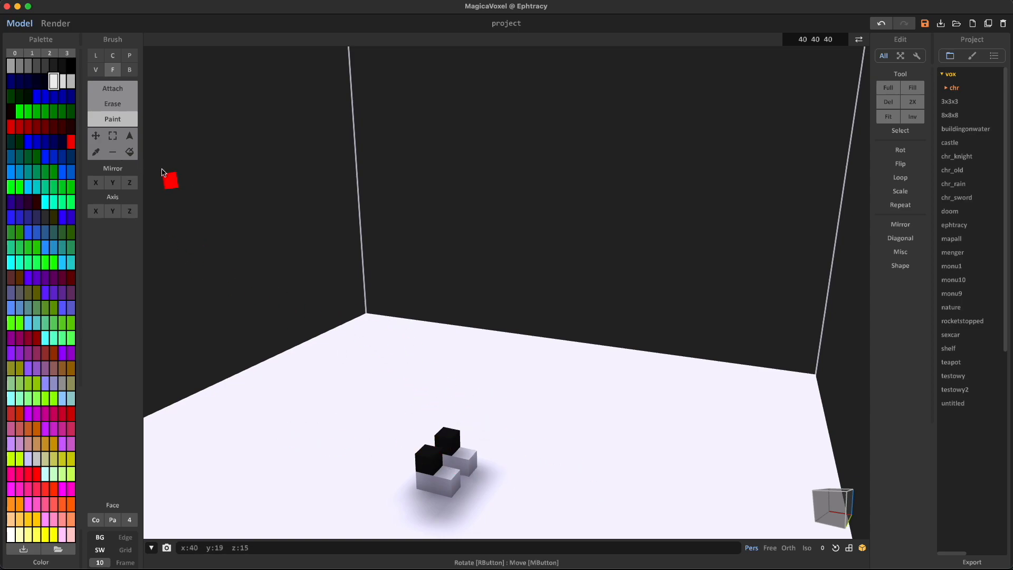
{"action": "left_click", "coordinate": [112, 69]}
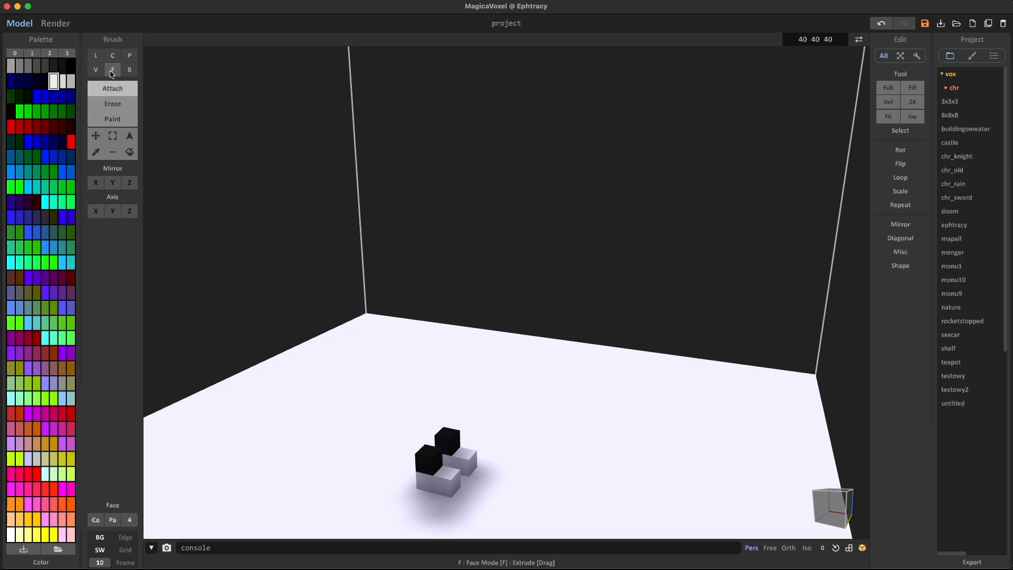
{"action": "left_click", "coordinate": [95, 69]}
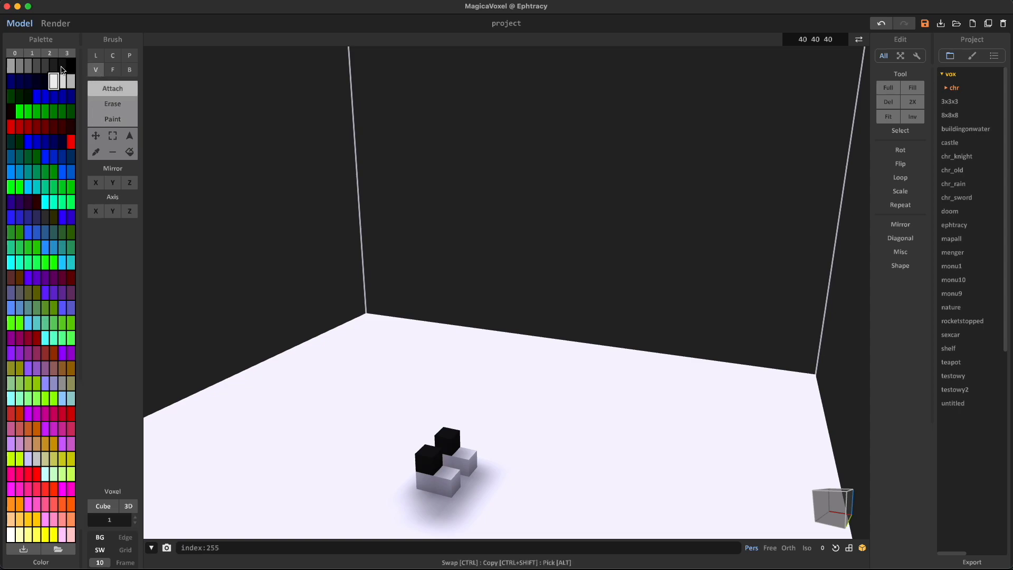
{"action": "left_click", "coordinate": [444, 443]}
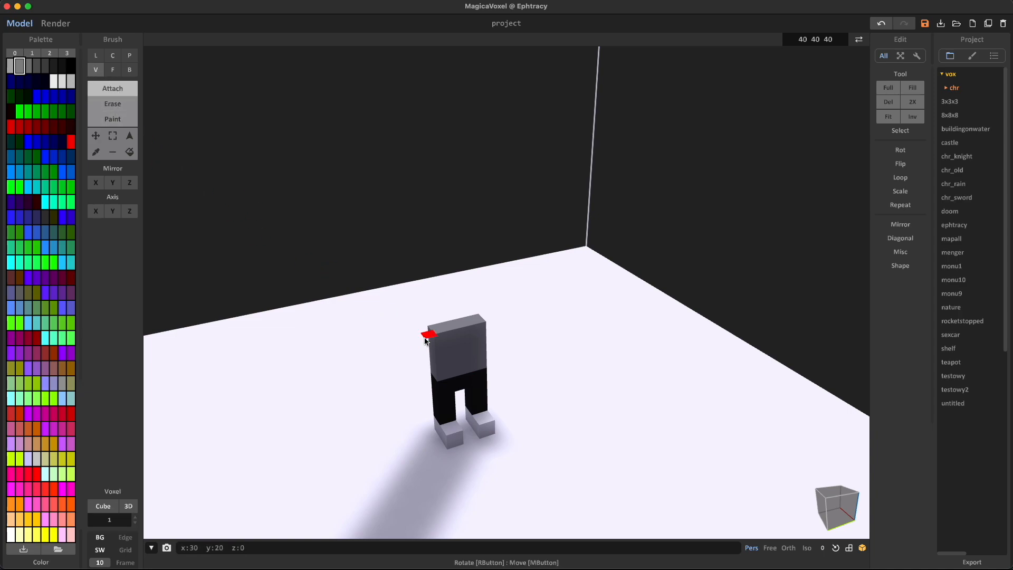
Attach pink voxels to give the character arms, a neck and a head above the grey torso.
{"action": "left_click_drag", "start_coordinate": [426, 335], "coordinate": [469, 355]}
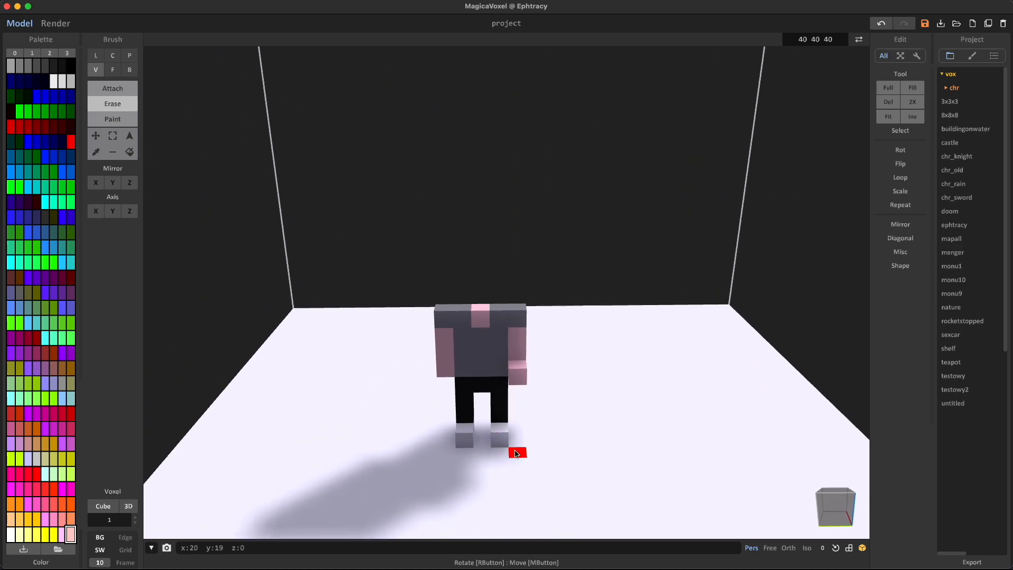
{"action": "left_click", "coordinate": [112, 88]}
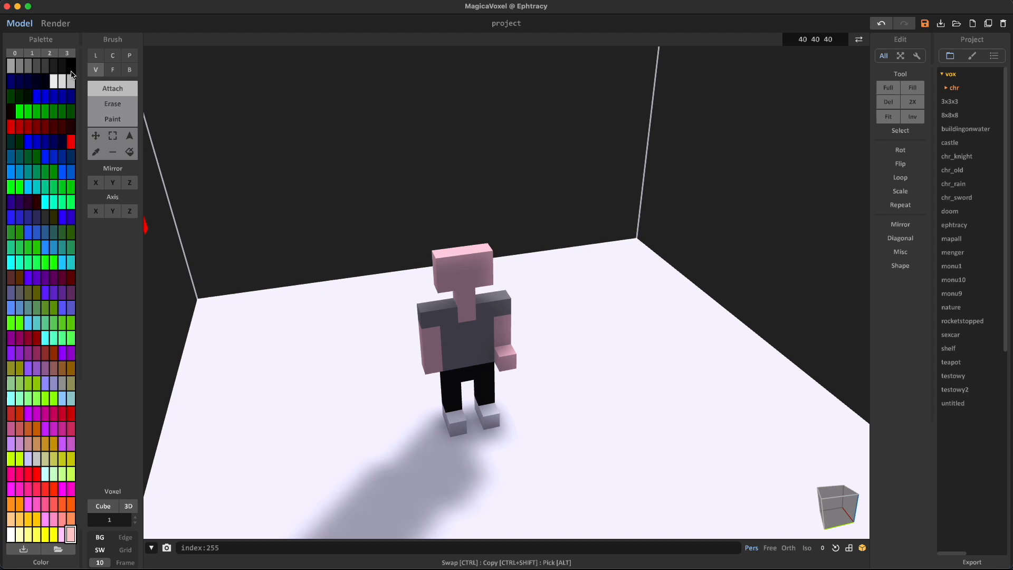
Add black hair on the head and build a purple plus shape in the character's hand.
{"action": "left_click", "coordinate": [444, 242]}
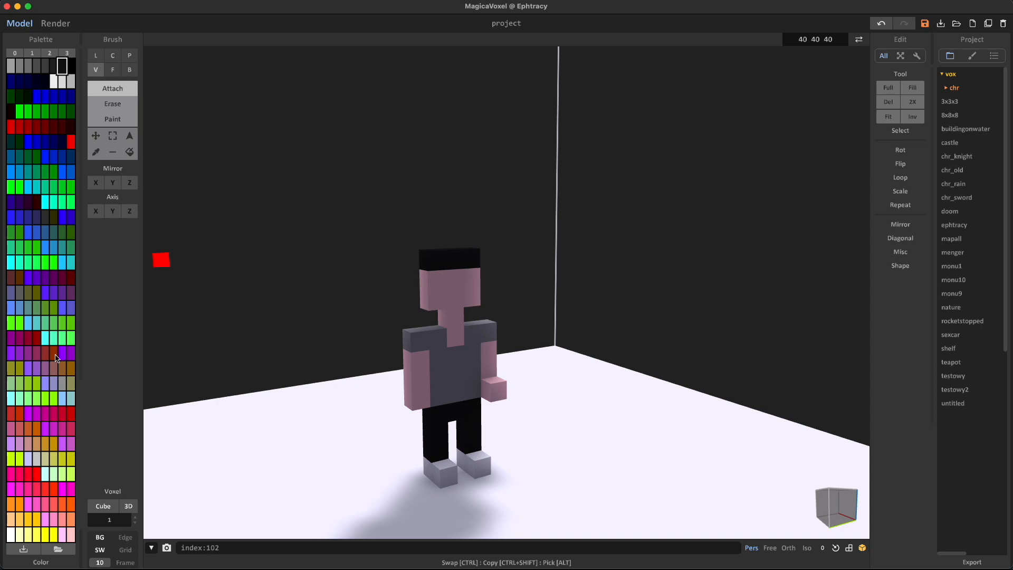
{"action": "left_click", "coordinate": [581, 436]}
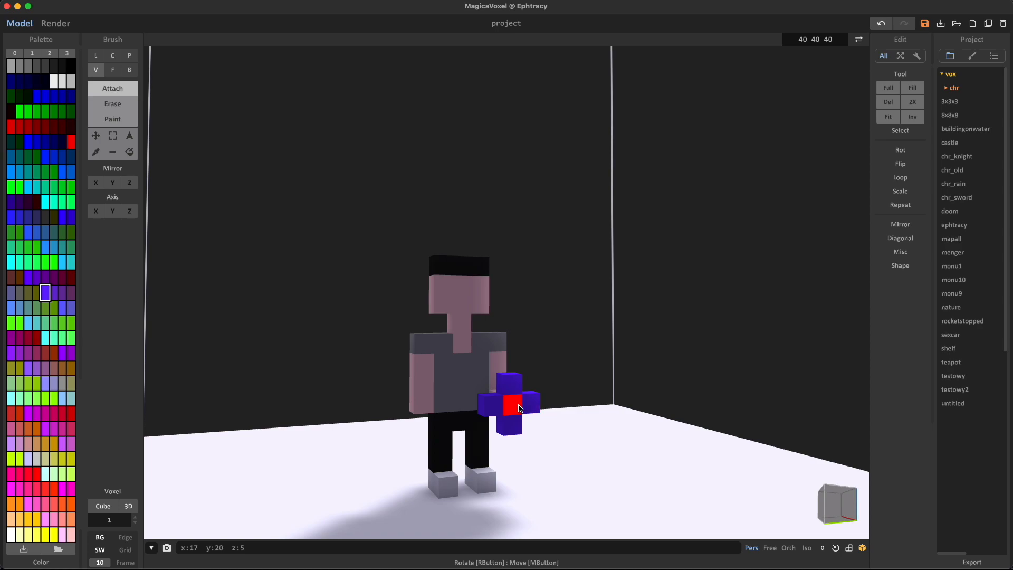
{"action": "mouse_move", "coordinate": [519, 407]}
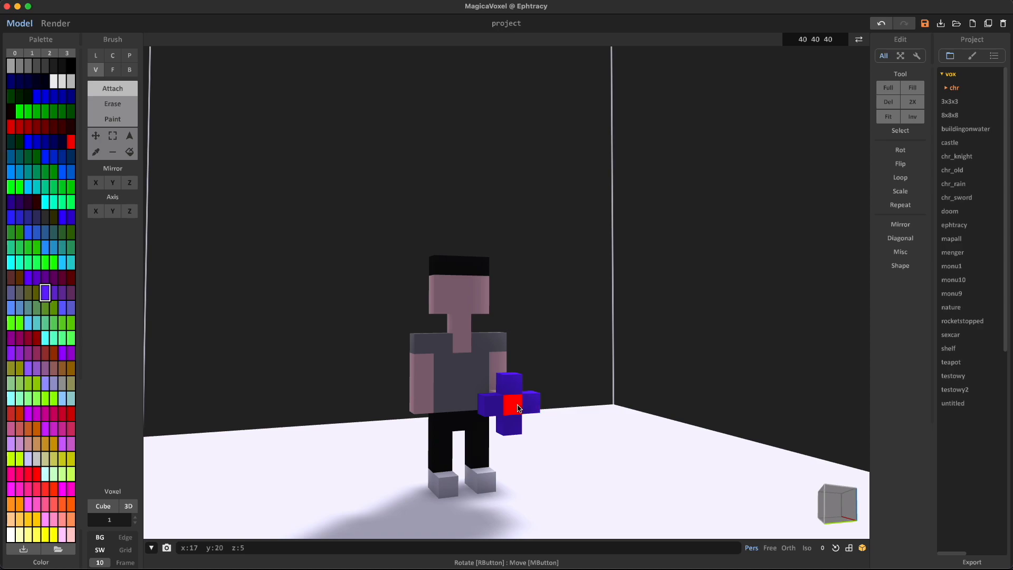
{"action": "left_click", "coordinate": [513, 405]}
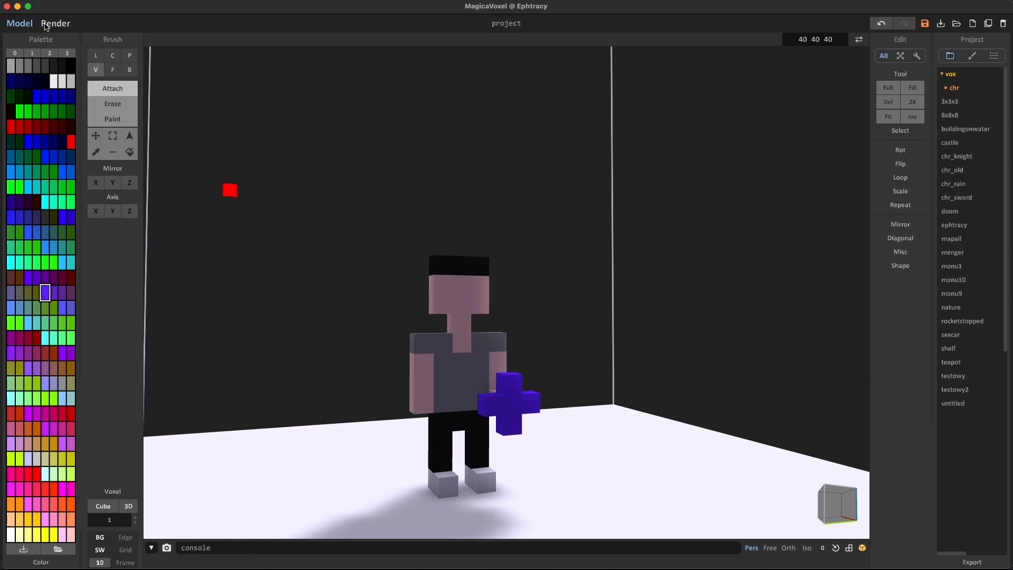
Render the scene with the purple plus colour set to Emission at higher power, then pick a deep blue.
{"action": "left_click", "coordinate": [55, 23]}
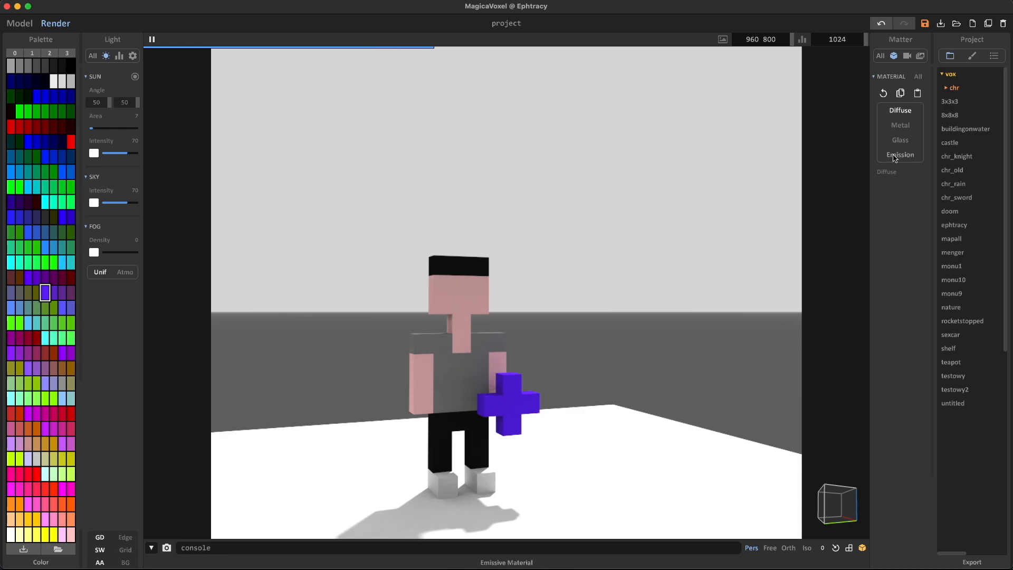
{"action": "left_click", "coordinate": [899, 154]}
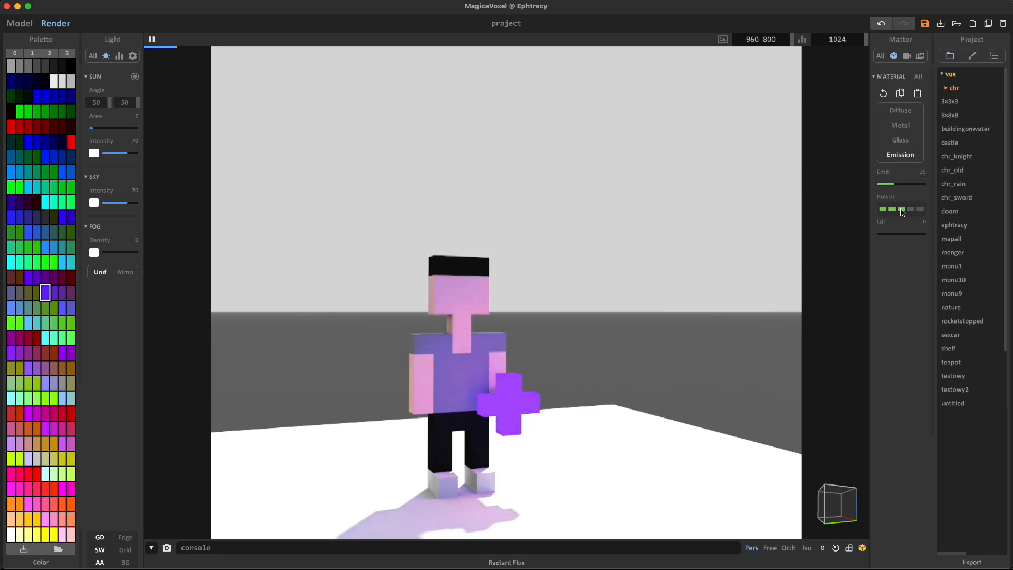
{"action": "left_click", "coordinate": [892, 209]}
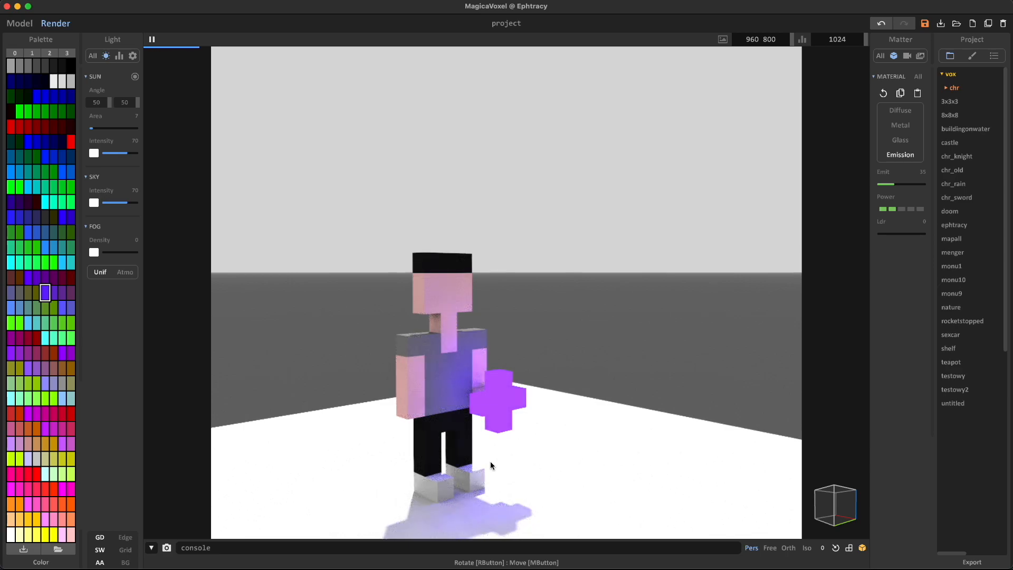
{"action": "left_click", "coordinate": [900, 109]}
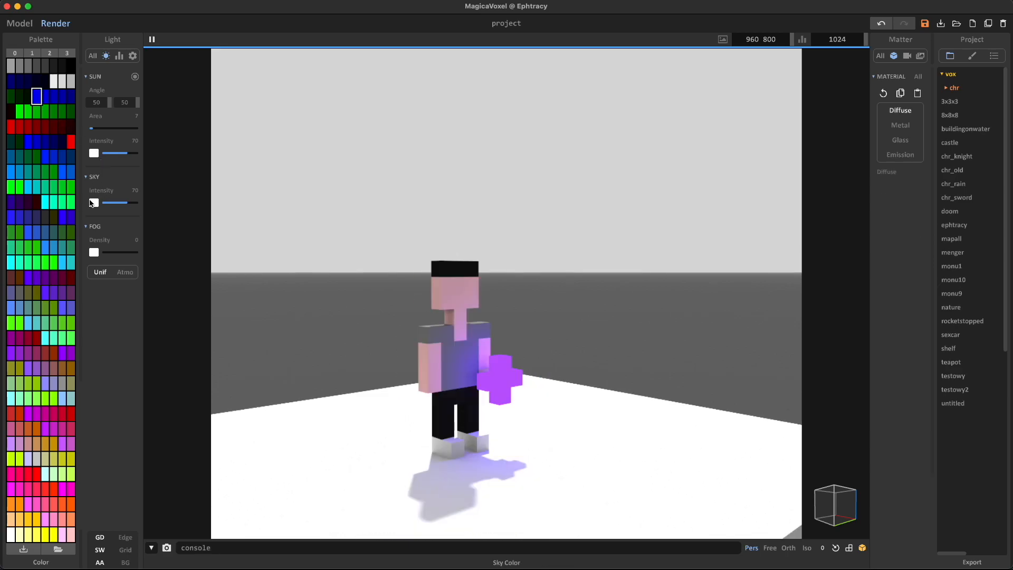
Apply the blue colour to the Sky swatch and tint the Sun colour blue.
{"action": "left_click", "coordinate": [94, 202]}
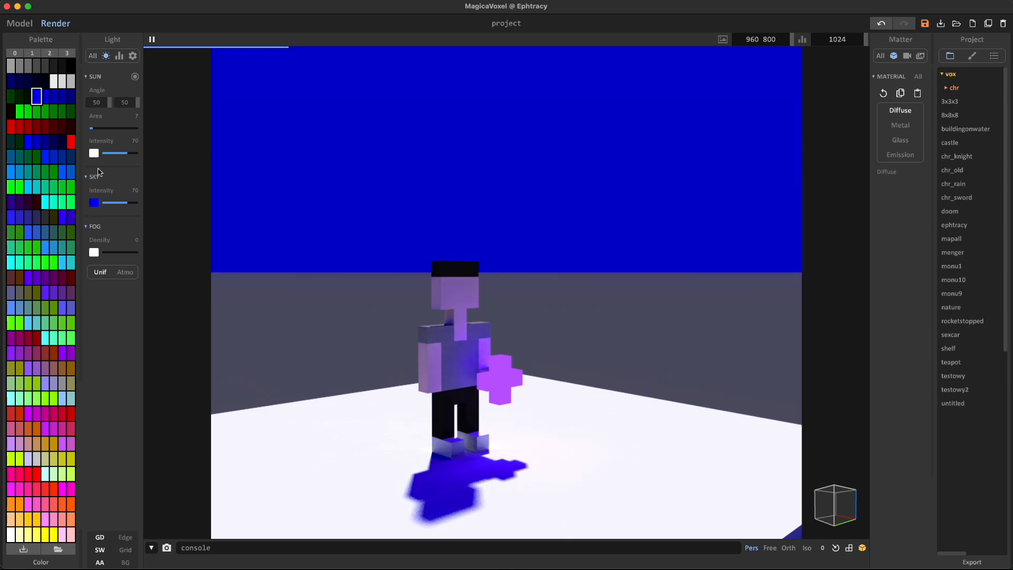
{"action": "left_click", "coordinate": [93, 153]}
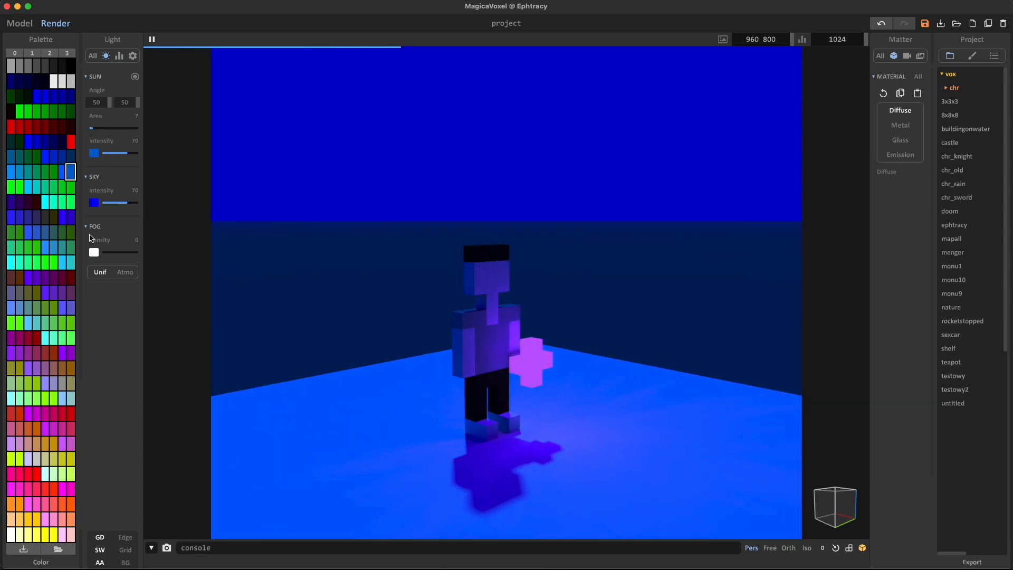
{"action": "left_click", "coordinate": [19, 23]}
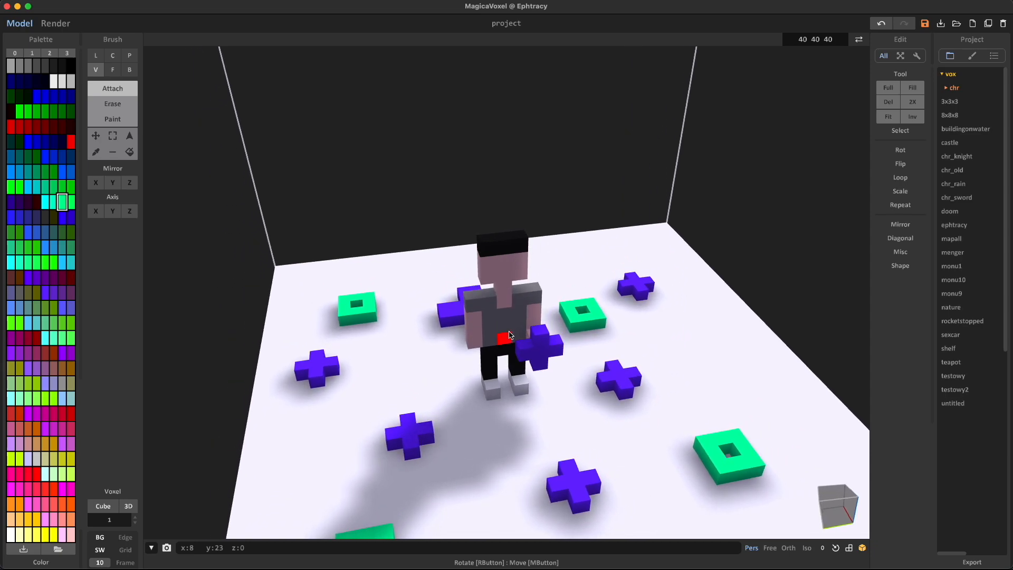
Render the scattered purple pluses and green square rings with the green colour glowing.
{"action": "left_click", "coordinate": [56, 23]}
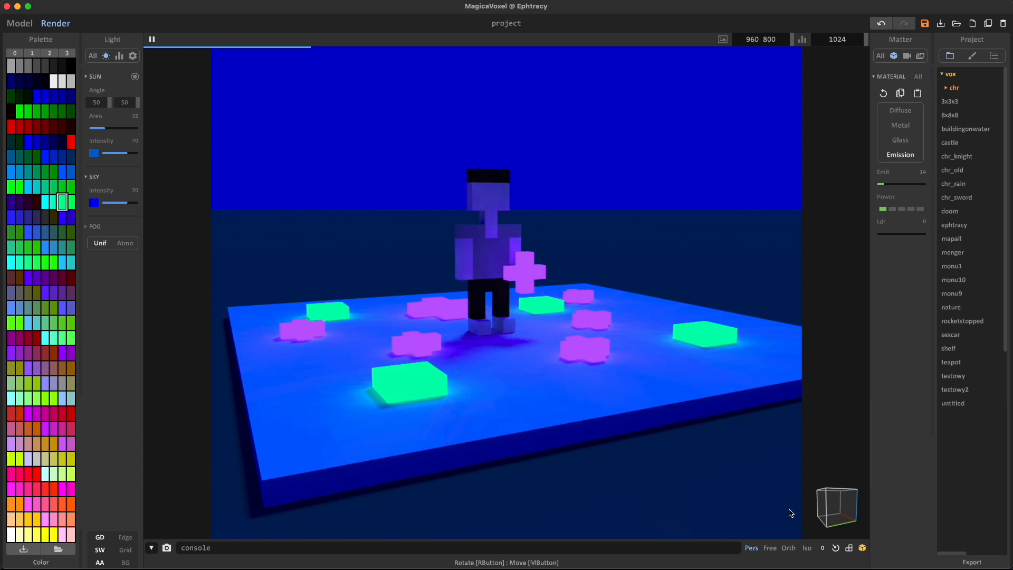
Attach an upright cyan holed block onto each green ring in Model mode and render the result.
{"action": "left_click", "coordinate": [19, 23]}
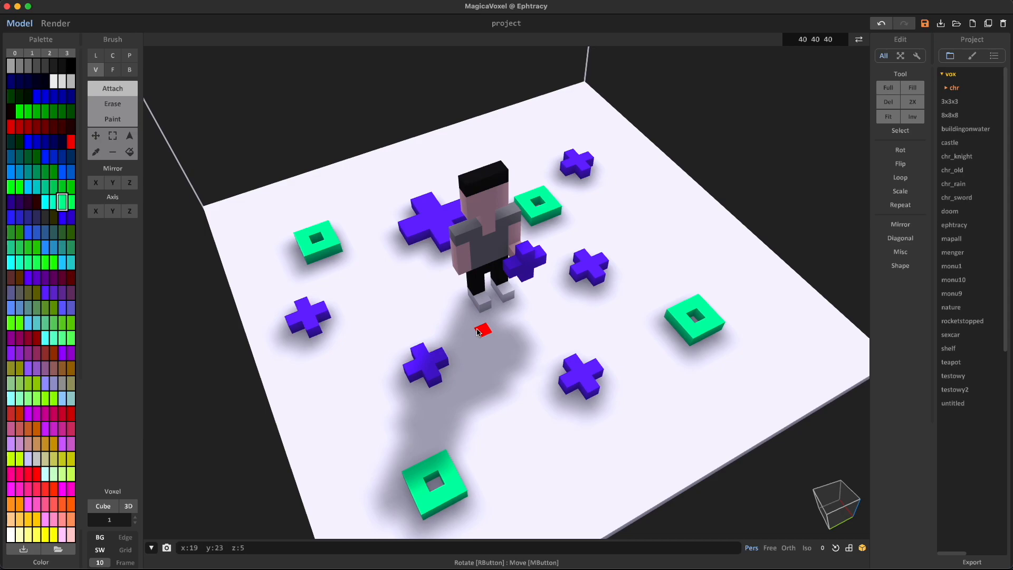
{"action": "left_click", "coordinate": [43, 202]}
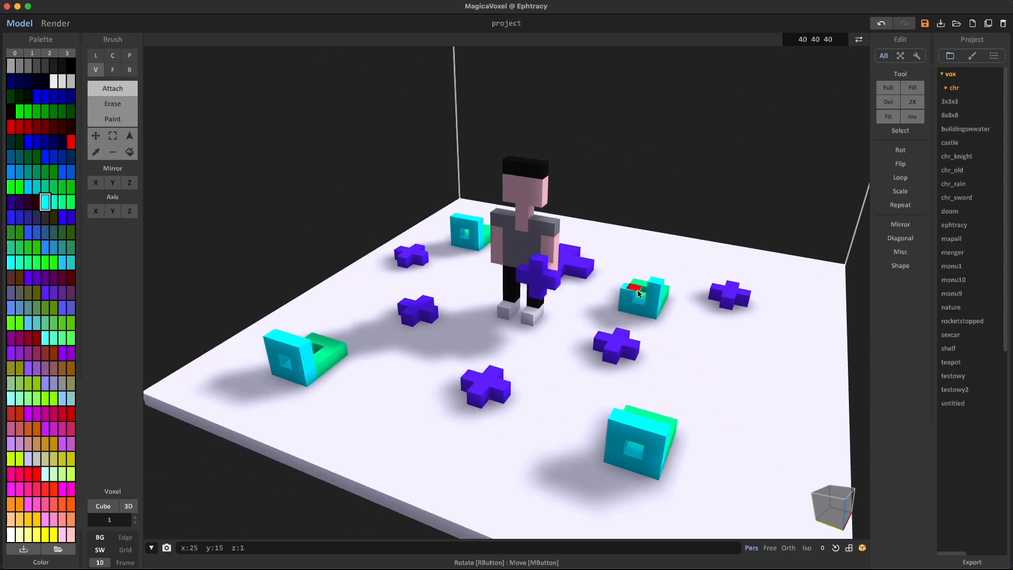
{"action": "left_click", "coordinate": [56, 23]}
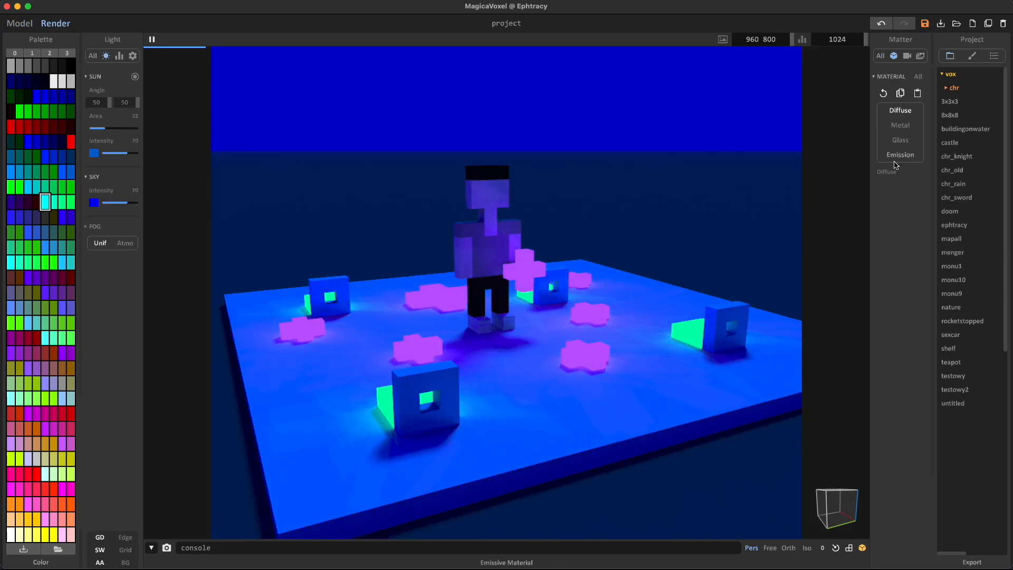
Set the cyan blocks' material to Glass and return to the voxel editing view.
{"action": "left_click", "coordinate": [900, 139]}
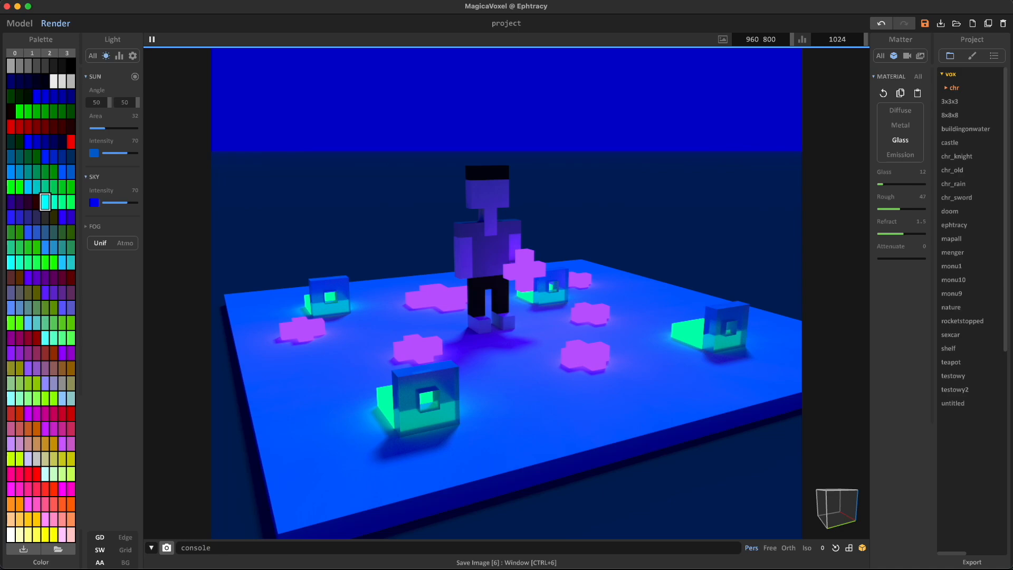
{"action": "mouse_move", "coordinate": [481, 385]}
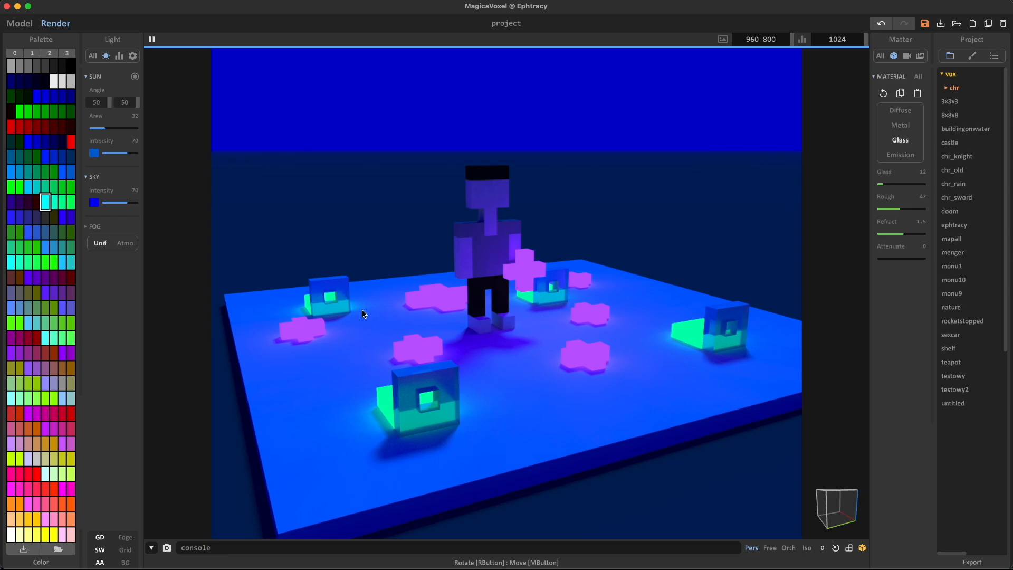
{"action": "left_click", "coordinate": [19, 23]}
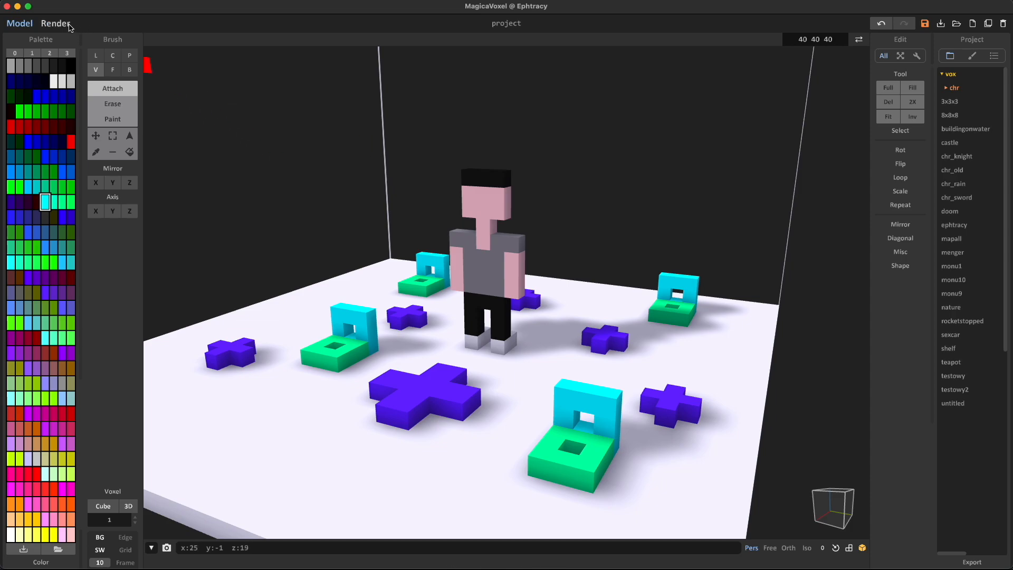
Lower the Glass roughness to 21 for clearer cyan shapes and return to Model mode.
{"action": "left_click", "coordinate": [56, 23]}
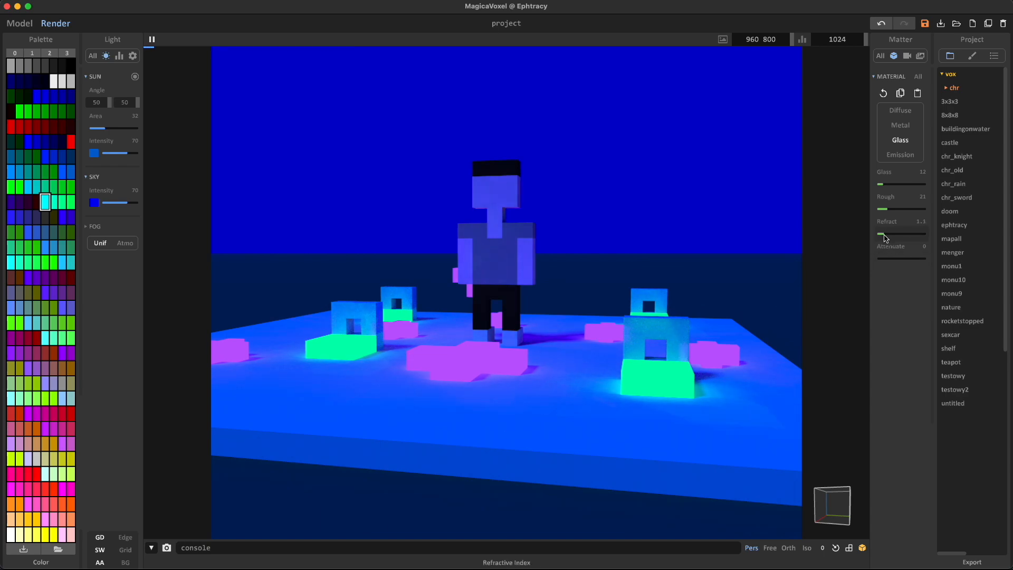
{"action": "mouse_move", "coordinate": [809, 422]}
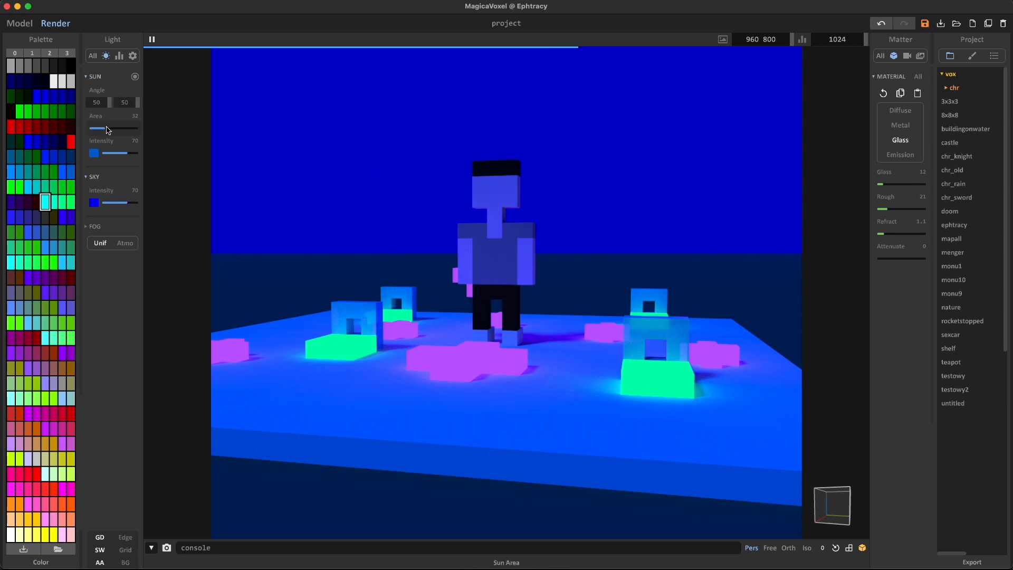
{"action": "mouse_move", "coordinate": [107, 115]}
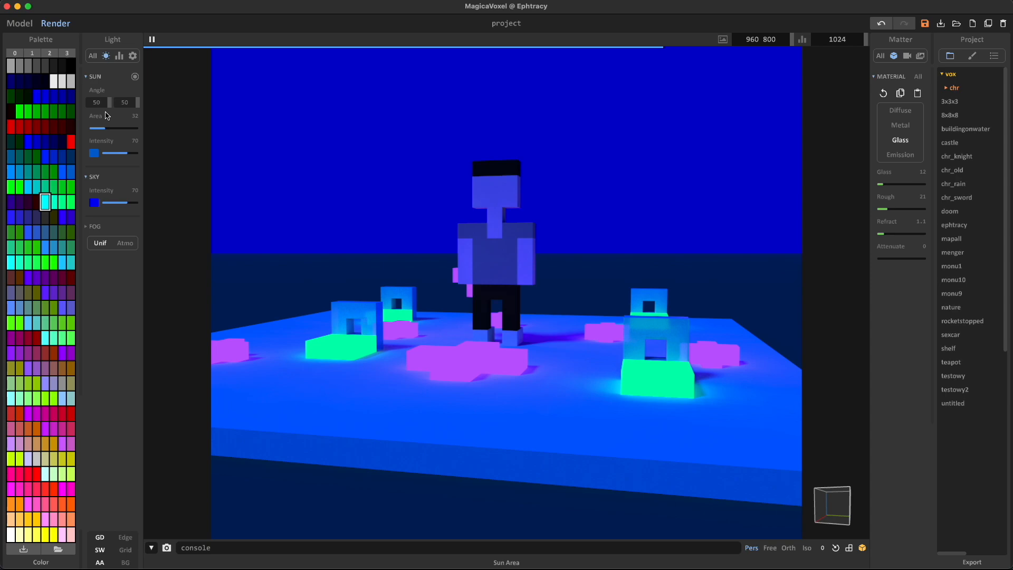
{"action": "mouse_move", "coordinate": [465, 322]}
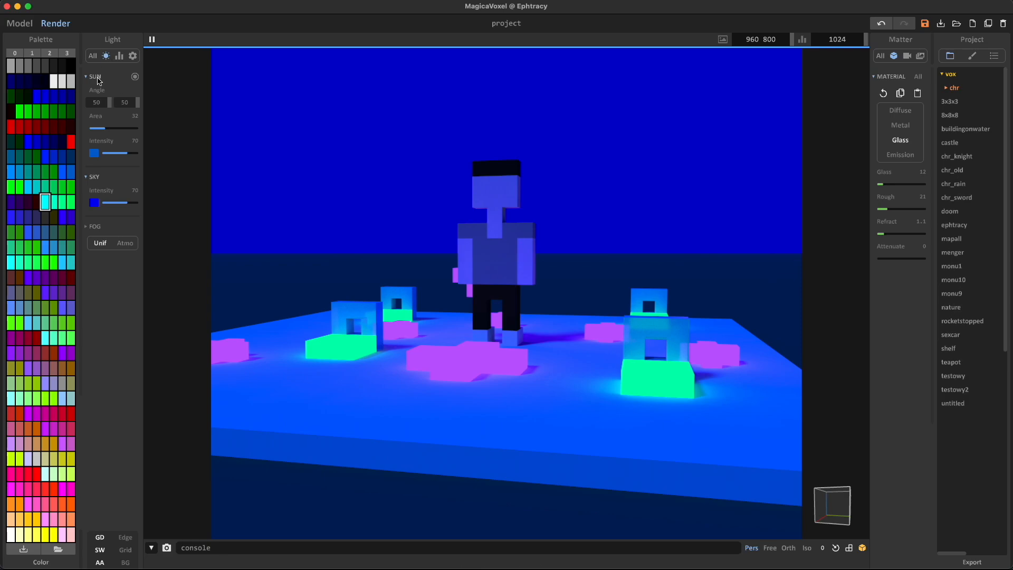
{"action": "mouse_move", "coordinate": [798, 285]}
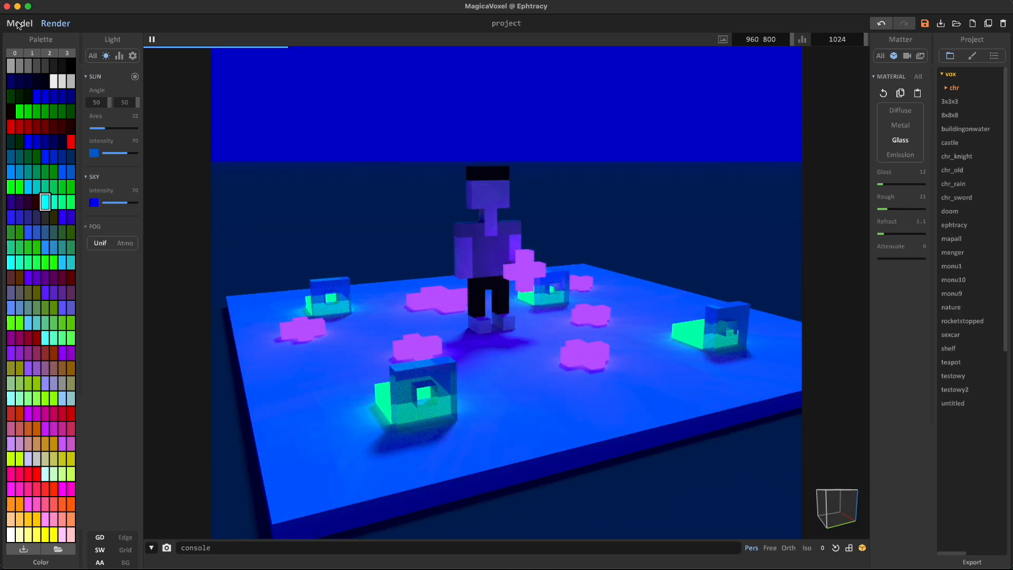
{"action": "left_click", "coordinate": [19, 23]}
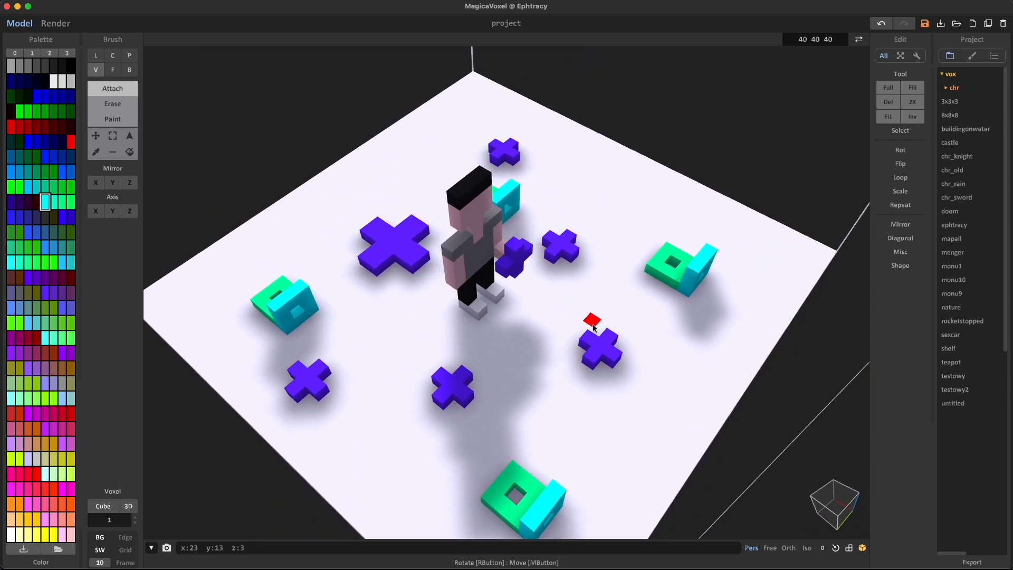